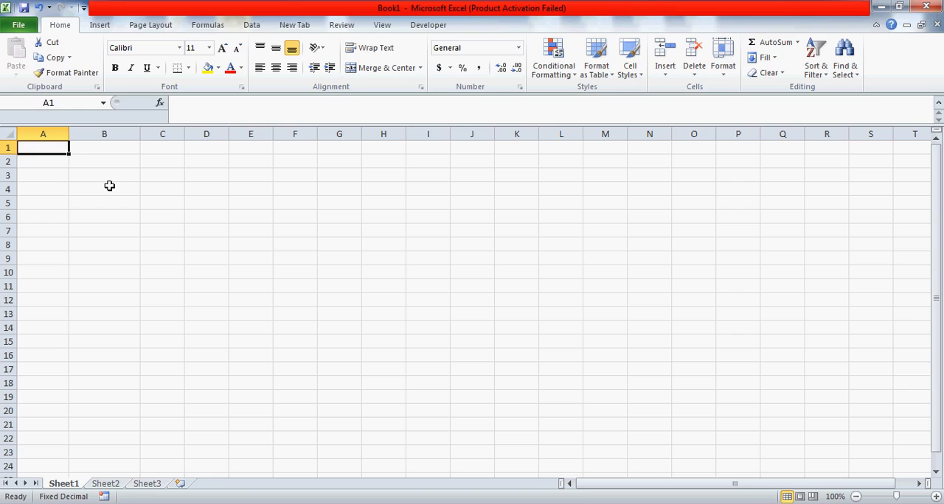
Enter the note 'Copy the visible cells' in cell E1 and reselect it
{"action": "left_click", "coordinate": [251, 147]}
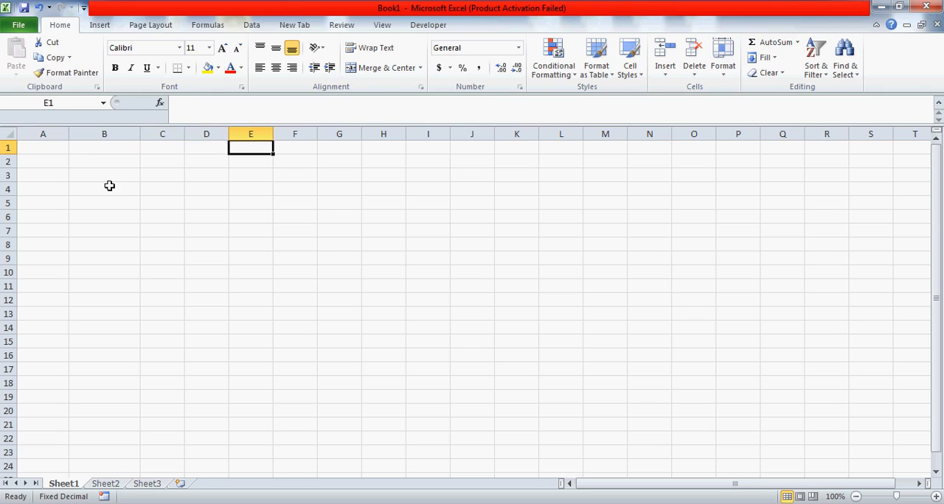
{"action": "type", "text": "Cop"}
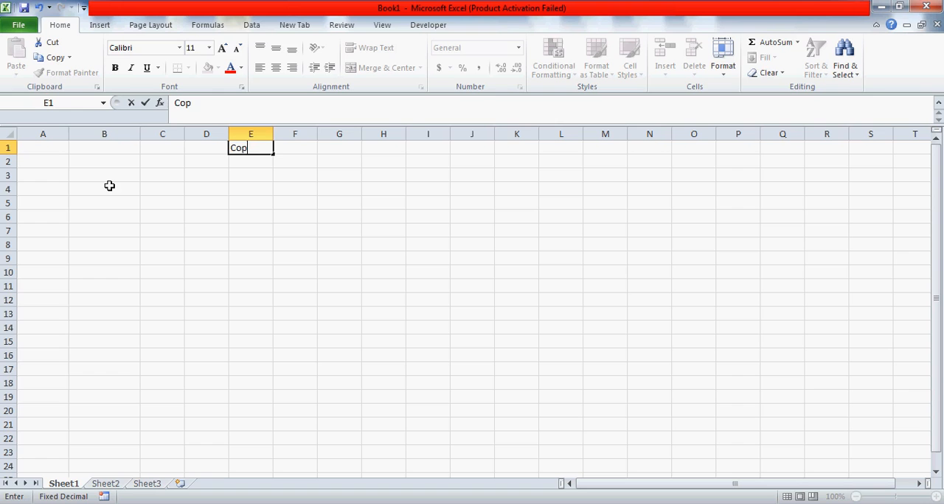
{"action": "type", "text": "y the visi"}
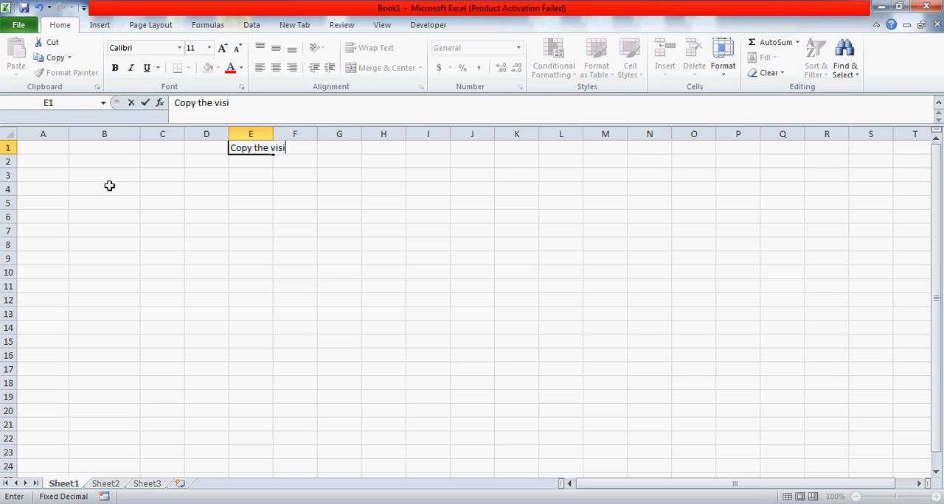
{"action": "type", "text": "ble cel"}
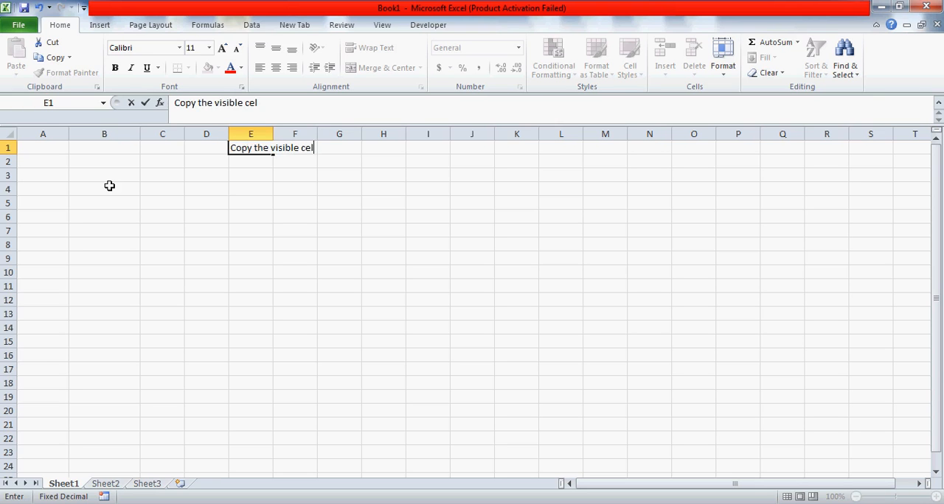
{"action": "key", "text": "Return"}
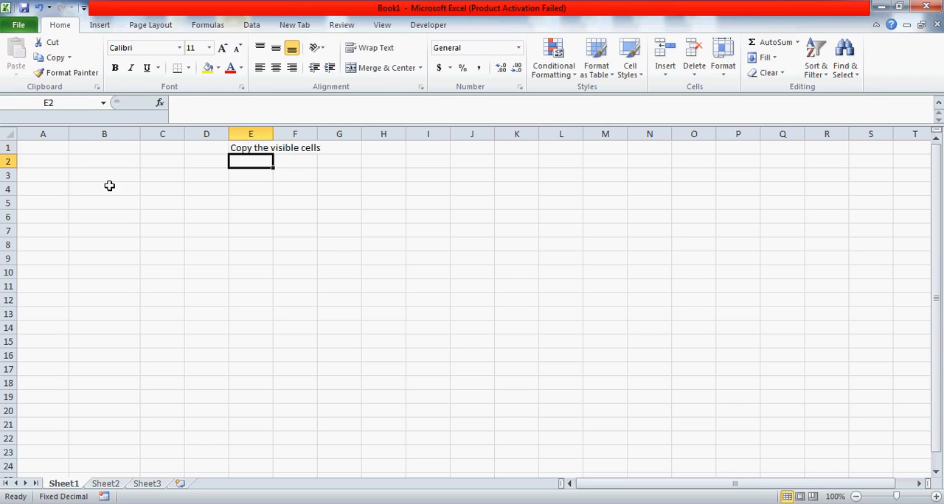
{"action": "mouse_move", "coordinate": [285, 174]}
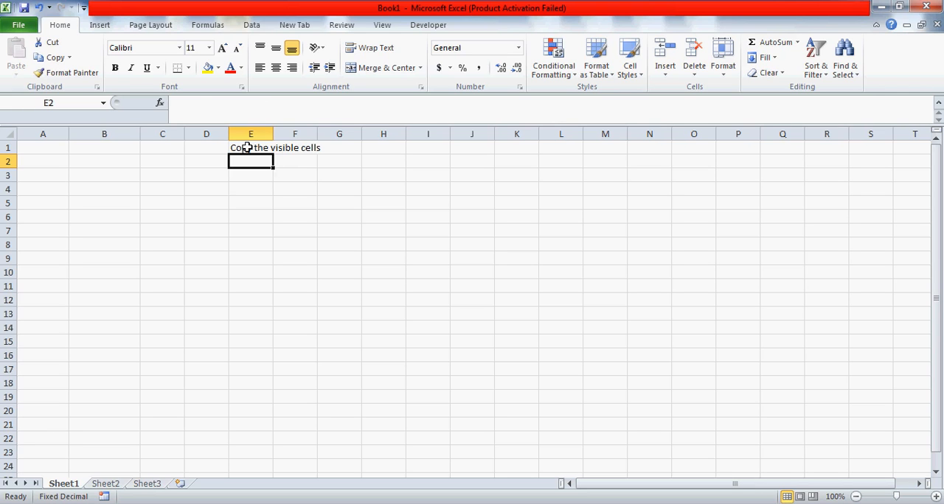
{"action": "left_click", "coordinate": [251, 148]}
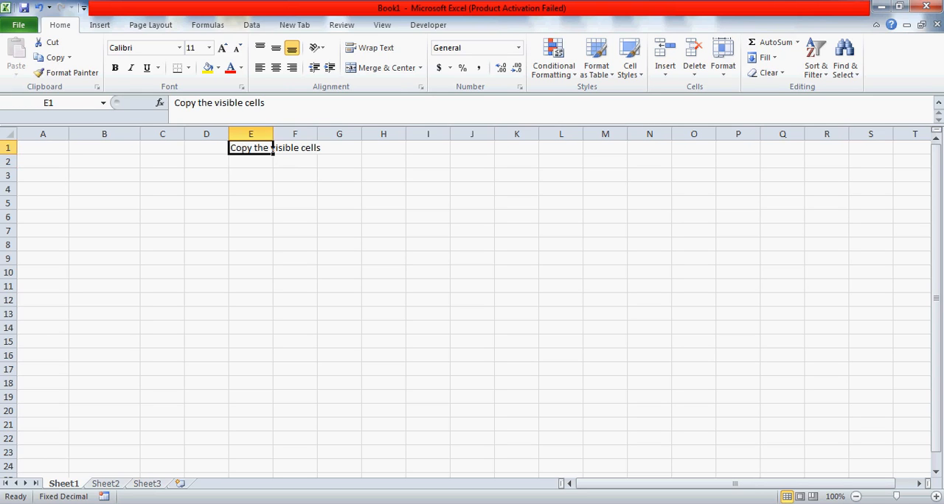
Fill column A with Name and names A–KK, column B with Age and ages, and add filters
{"action": "left_click", "coordinate": [42, 147]}
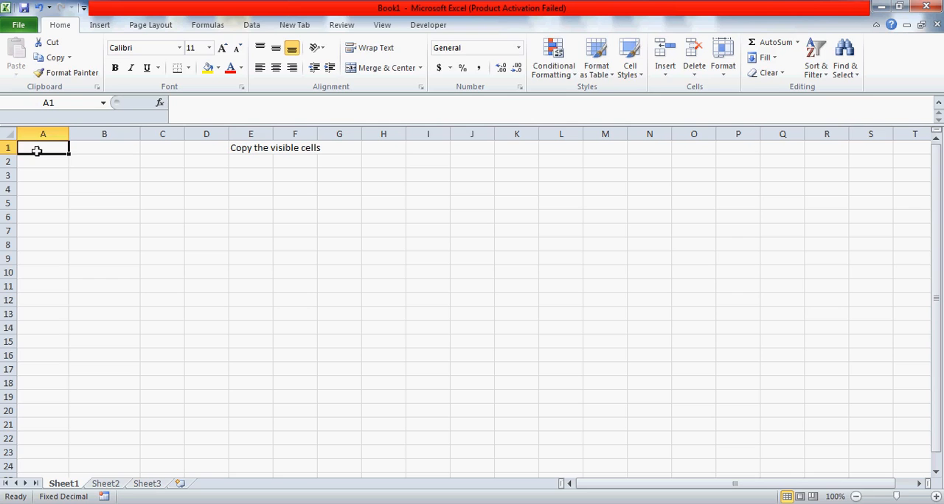
{"action": "type", "text": "Nam"}
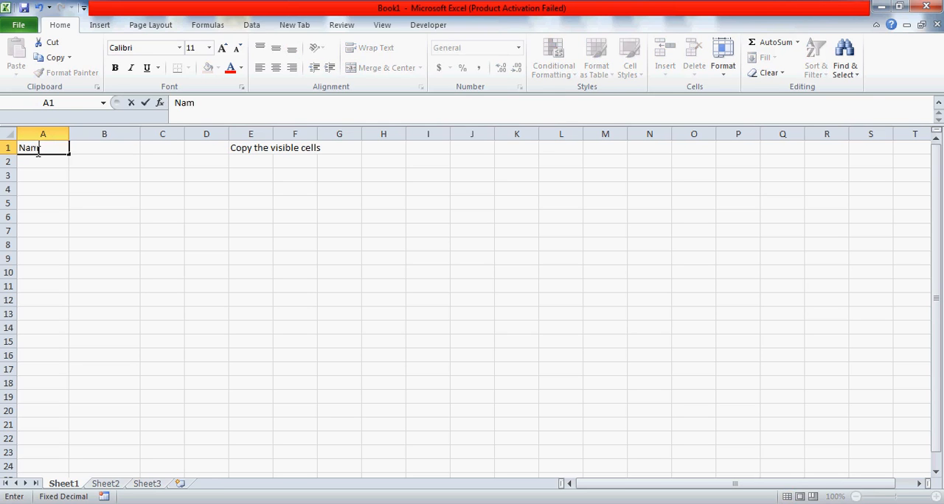
{"action": "type", "text": "B"}
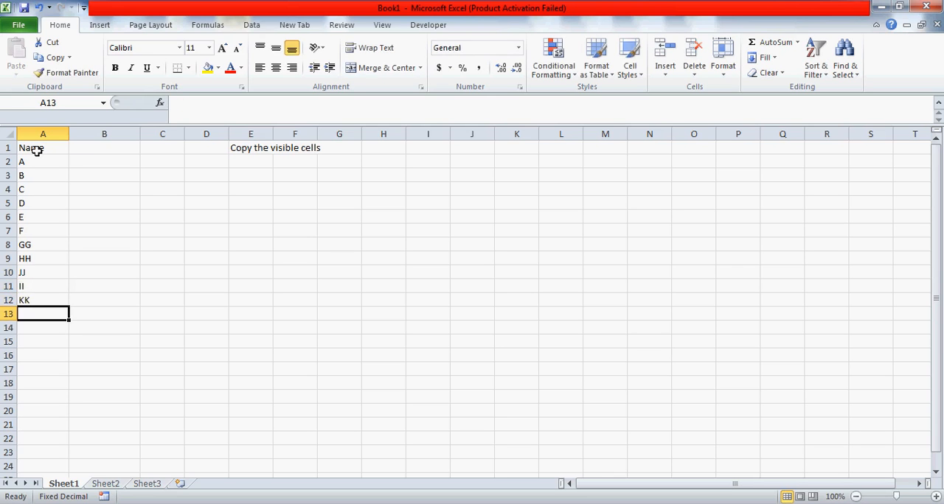
{"action": "left_click", "coordinate": [104, 147]}
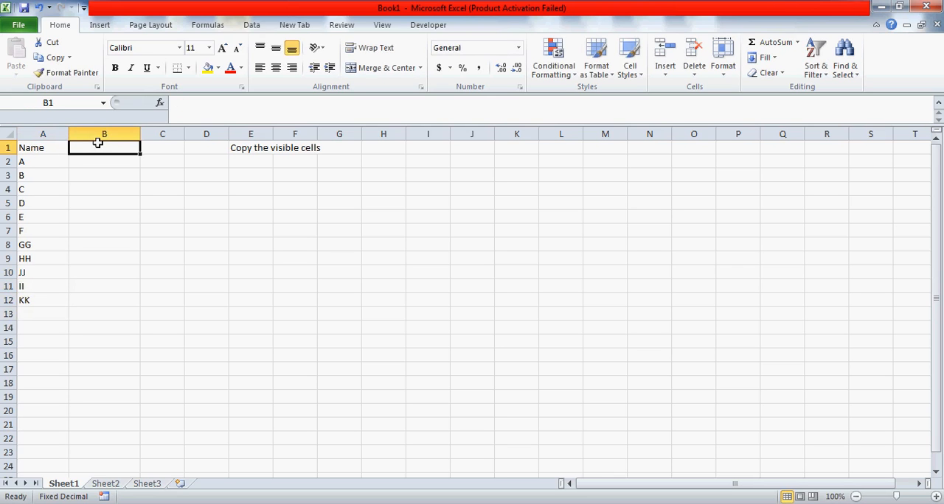
{"action": "type", "text": "Age"}
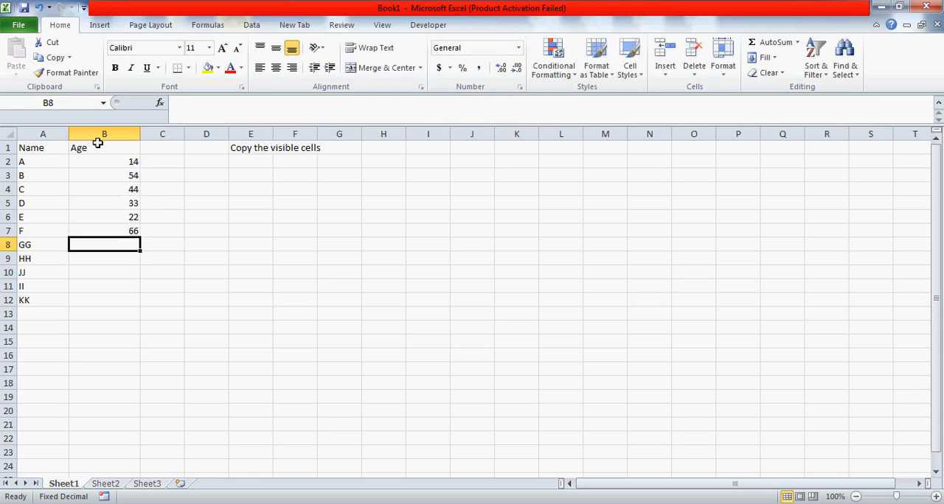
{"action": "type", "text": "77"}
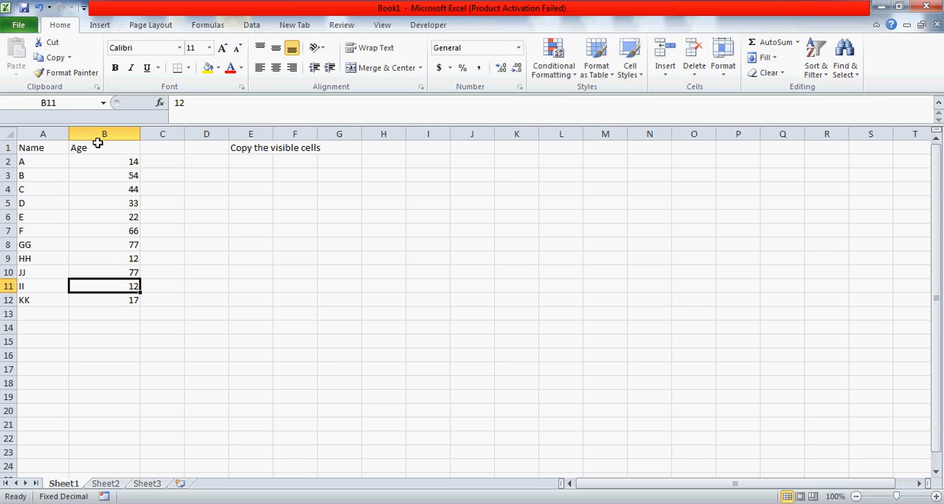
{"action": "left_click", "coordinate": [43, 148]}
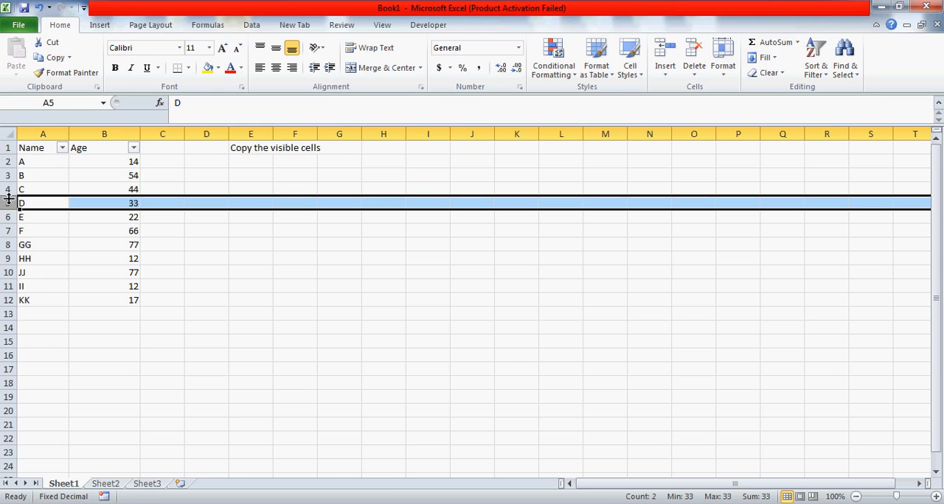
Hide the rows for D, GG and JJ
{"action": "right_click", "coordinate": [7, 203]}
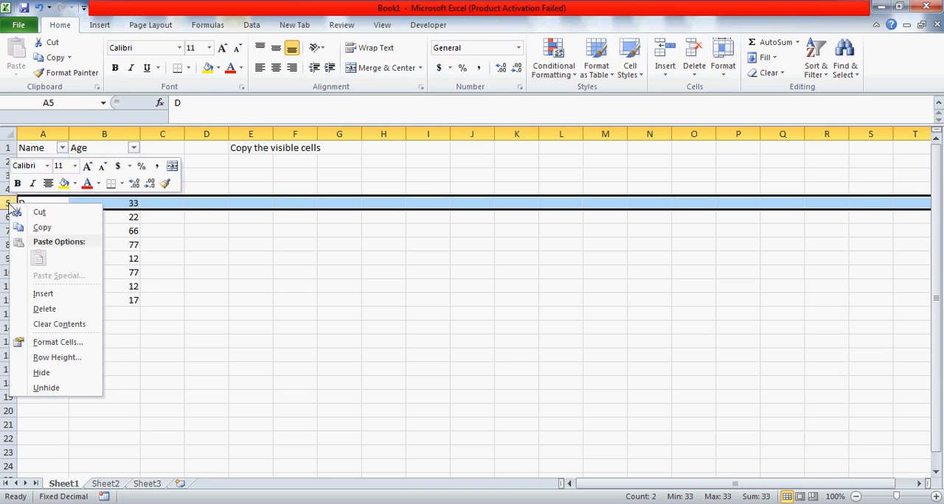
{"action": "mouse_move", "coordinate": [41, 373]}
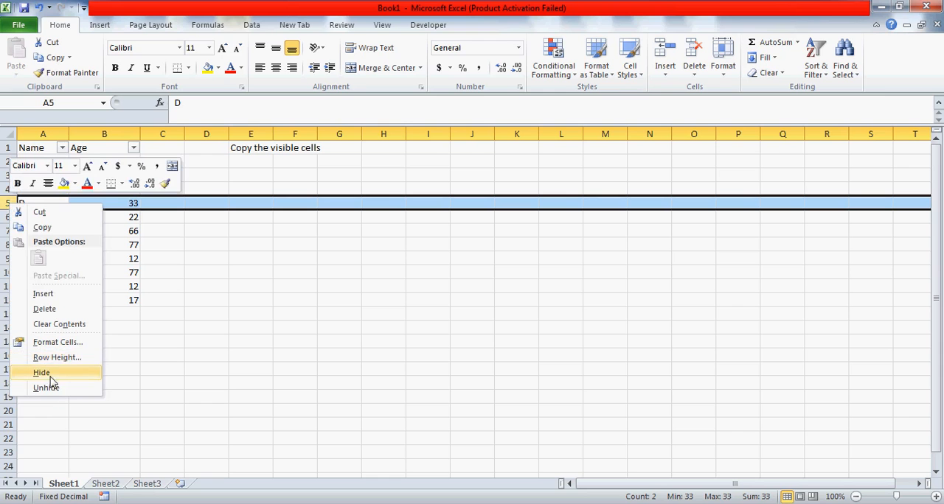
{"action": "left_click", "coordinate": [42, 372]}
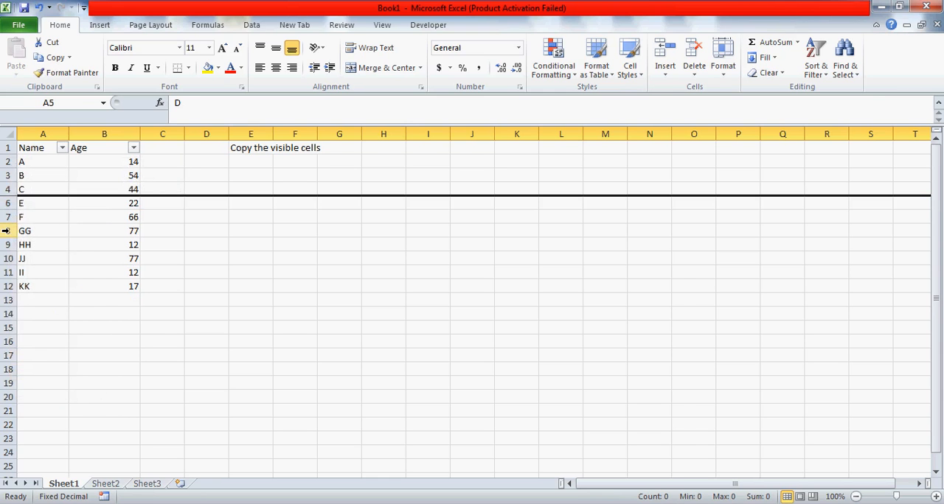
{"action": "right_click", "coordinate": [24, 230]}
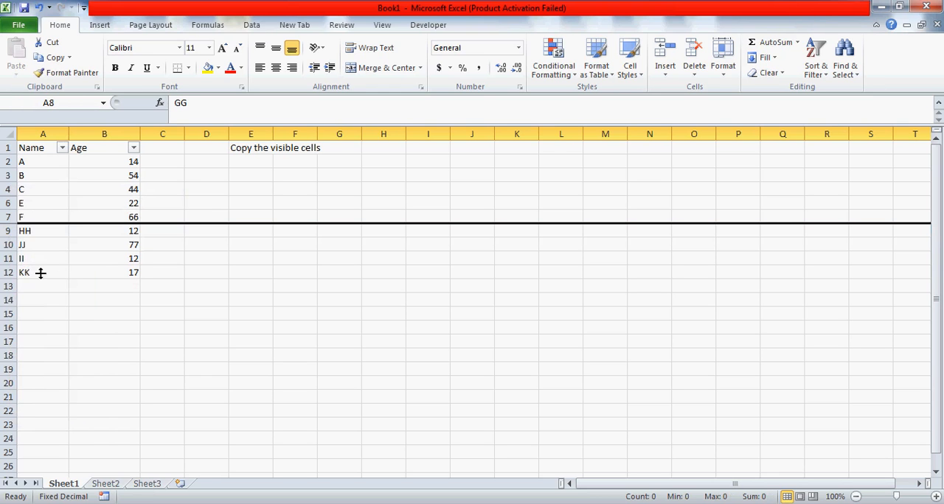
{"action": "right_click", "coordinate": [7, 244]}
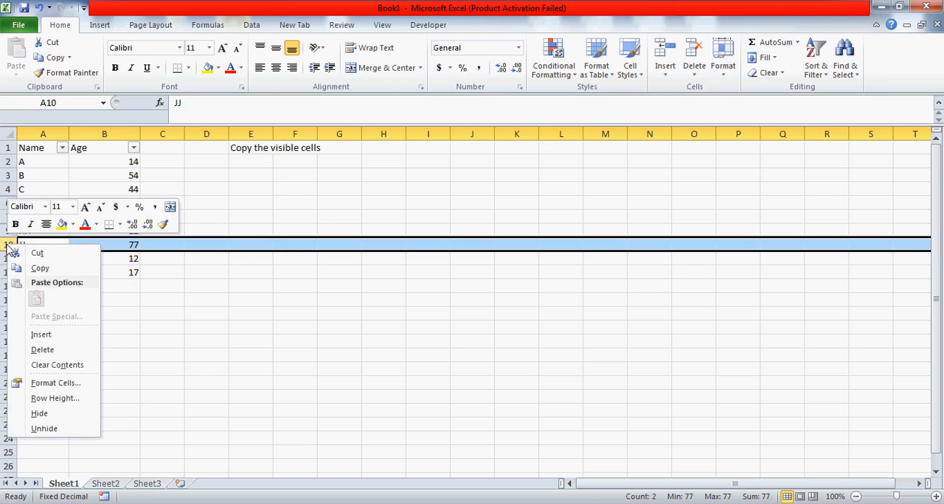
{"action": "left_click", "coordinate": [43, 429]}
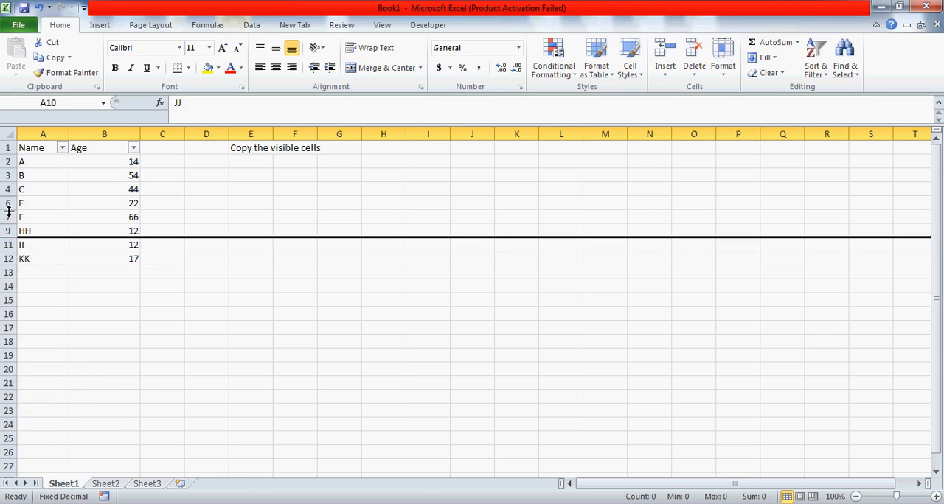
Hide the row for F and check the remaining visible names
{"action": "left_click", "coordinate": [43, 217]}
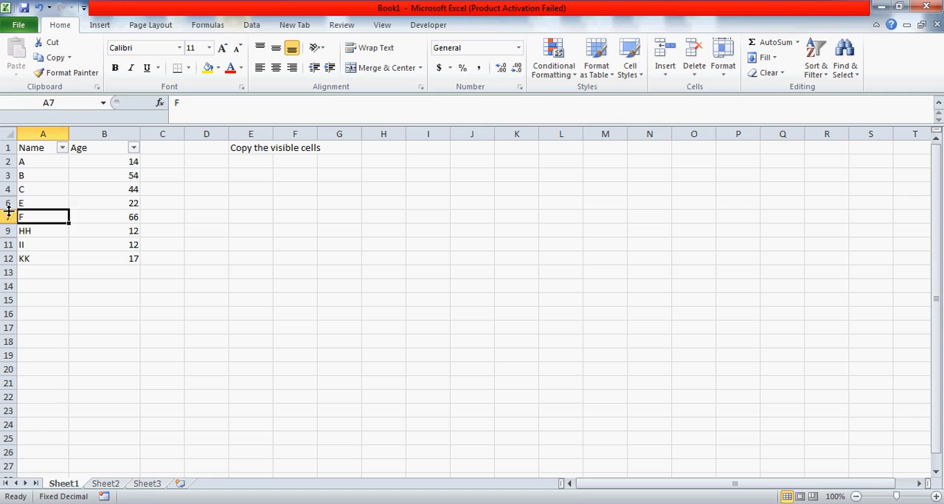
{"action": "left_click", "coordinate": [43, 203]}
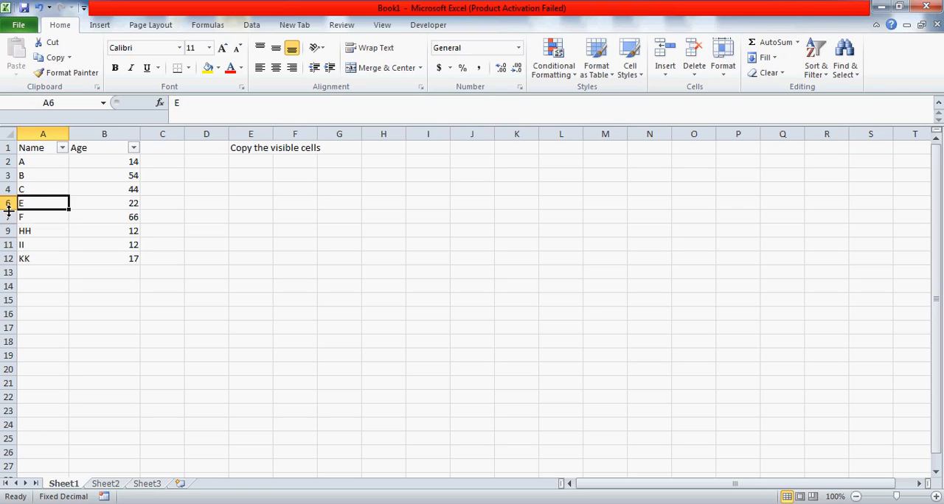
{"action": "mouse_move", "coordinate": [8, 190]}
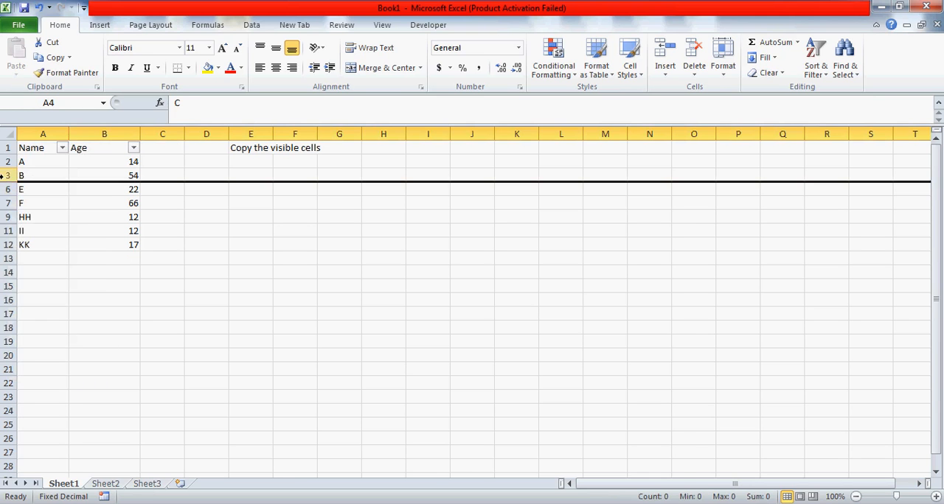
{"action": "right_click", "coordinate": [7, 203]}
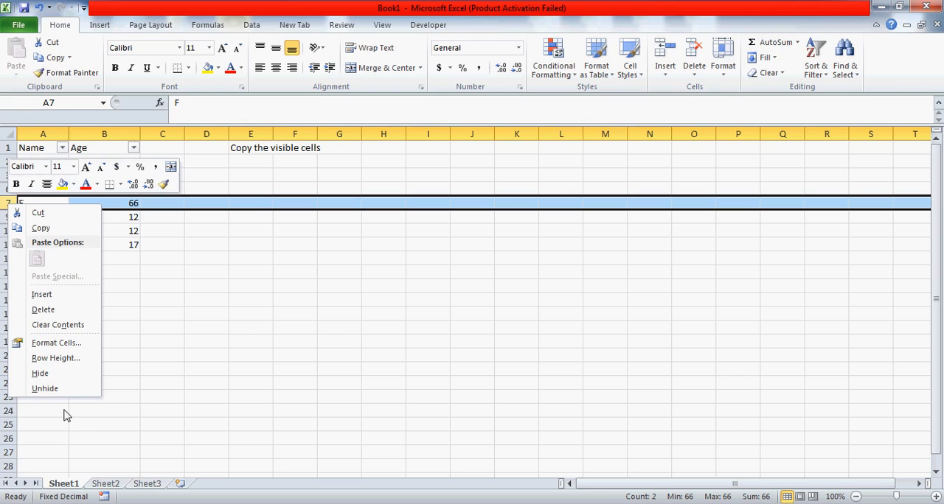
{"action": "left_click", "coordinate": [45, 389]}
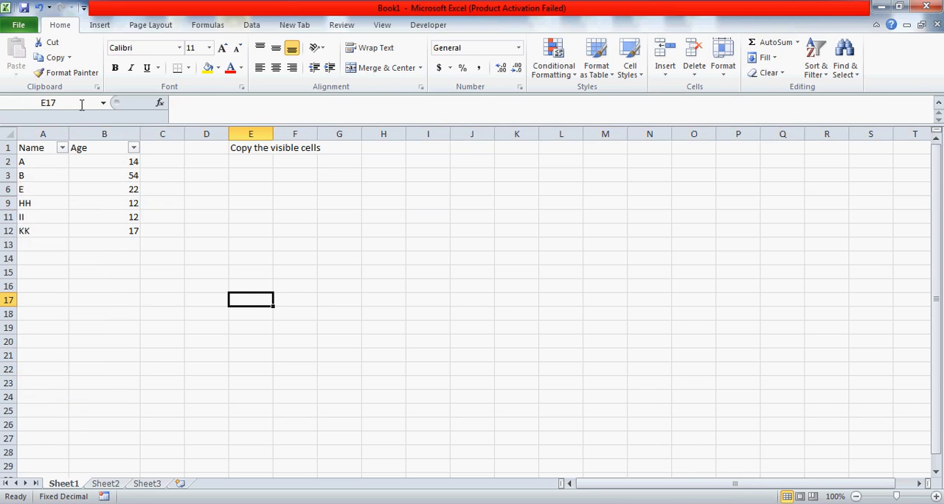
{"action": "left_click", "coordinate": [42, 148]}
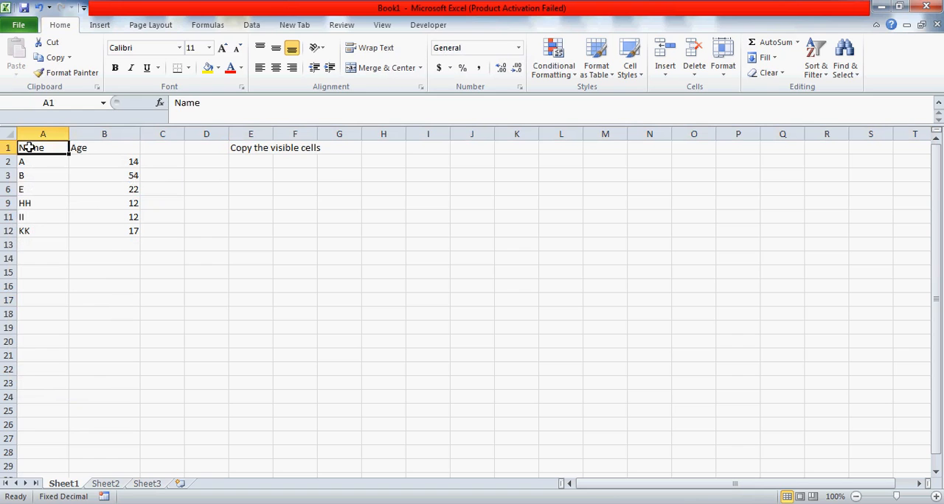
{"action": "left_click", "coordinate": [43, 176]}
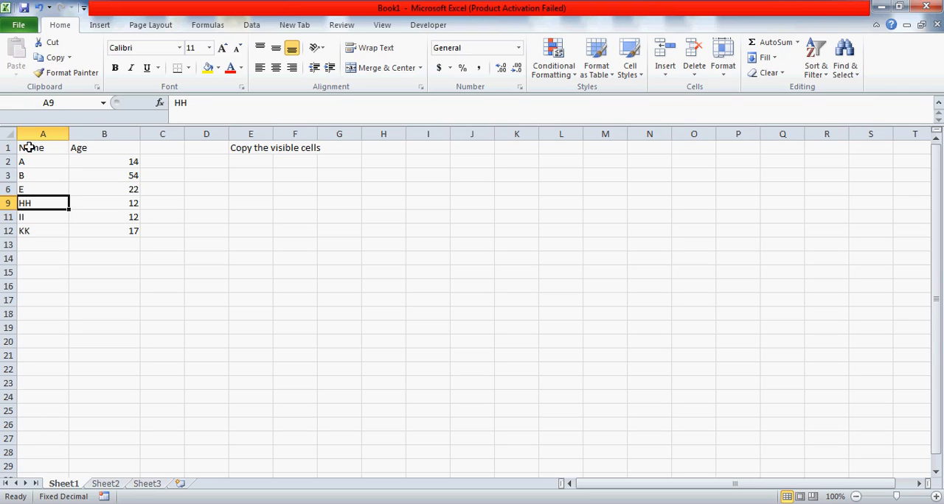
{"action": "left_click", "coordinate": [43, 175]}
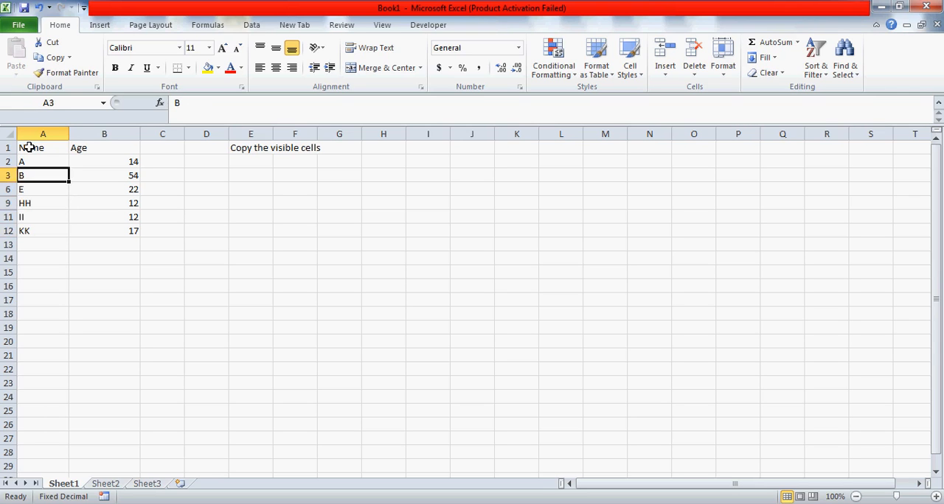
Copy the Name and Age table A1:B12 and move to the empty Sheet2
{"action": "left_click_drag", "start_coordinate": [43, 147], "coordinate": [162, 148]}
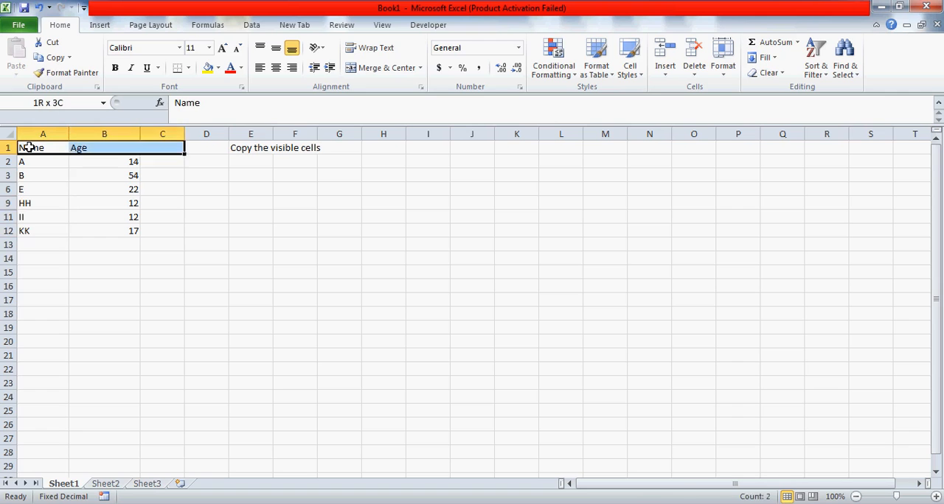
{"action": "left_click_drag", "start_coordinate": [43, 147], "coordinate": [104, 231]}
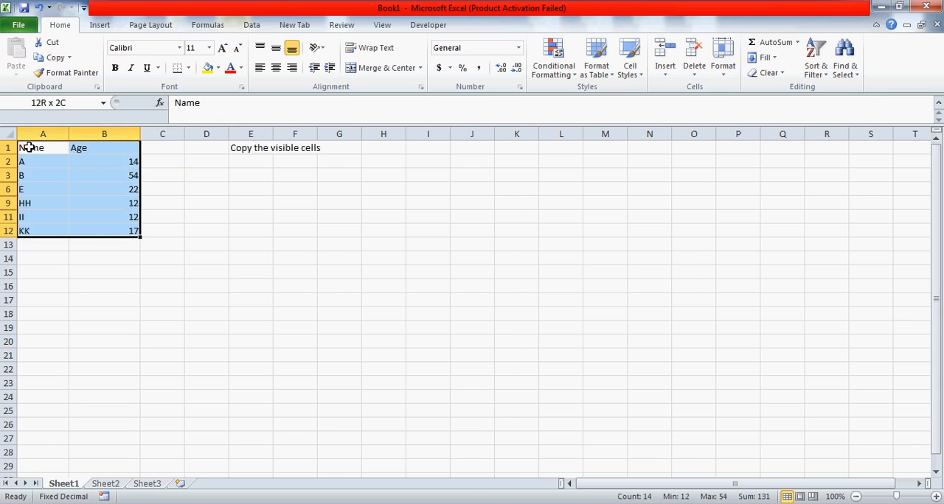
{"action": "key", "text": "ctrl+c"}
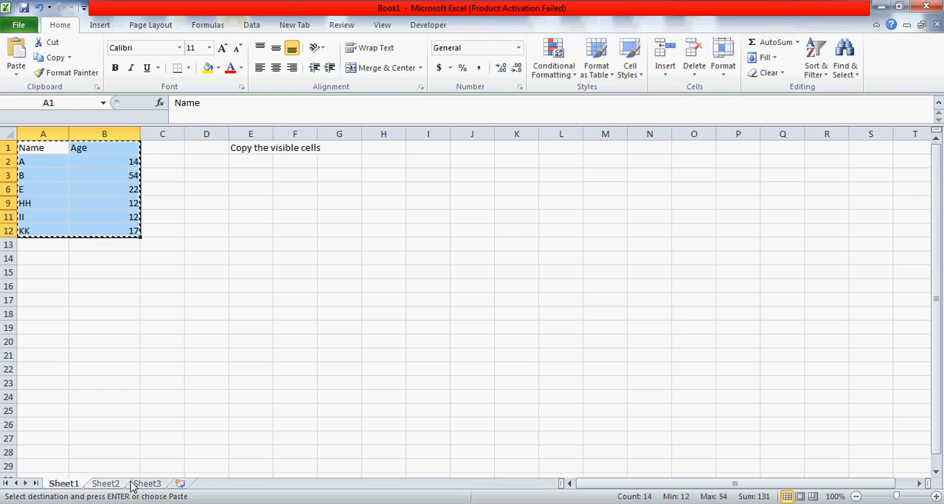
{"action": "left_click", "coordinate": [42, 272]}
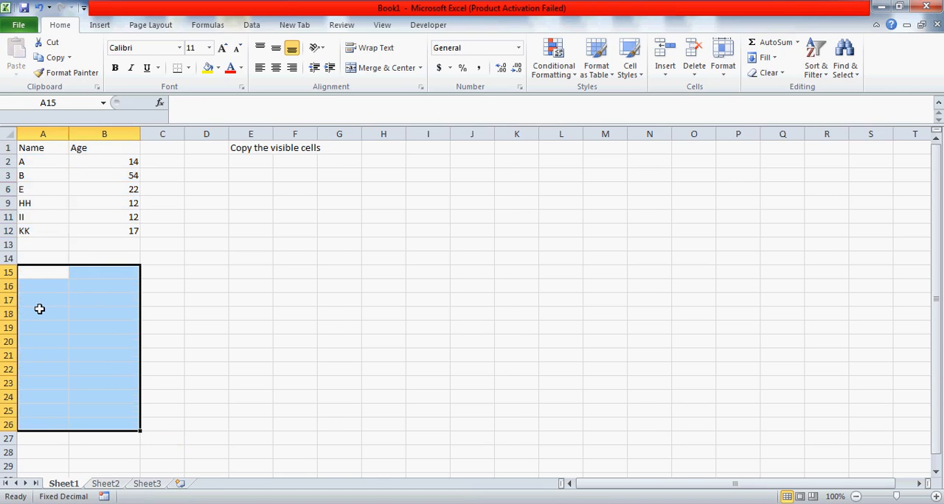
{"action": "left_click", "coordinate": [42, 162]}
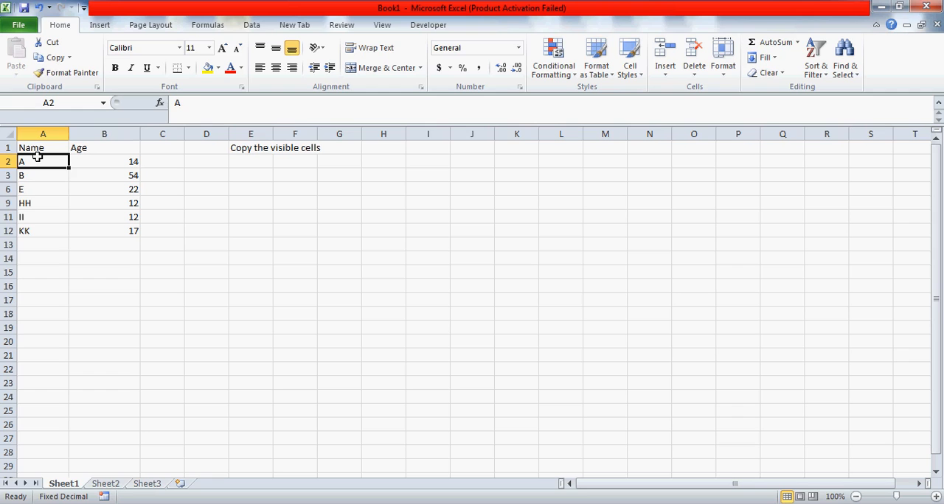
{"action": "left_click_drag", "start_coordinate": [43, 148], "coordinate": [162, 147]}
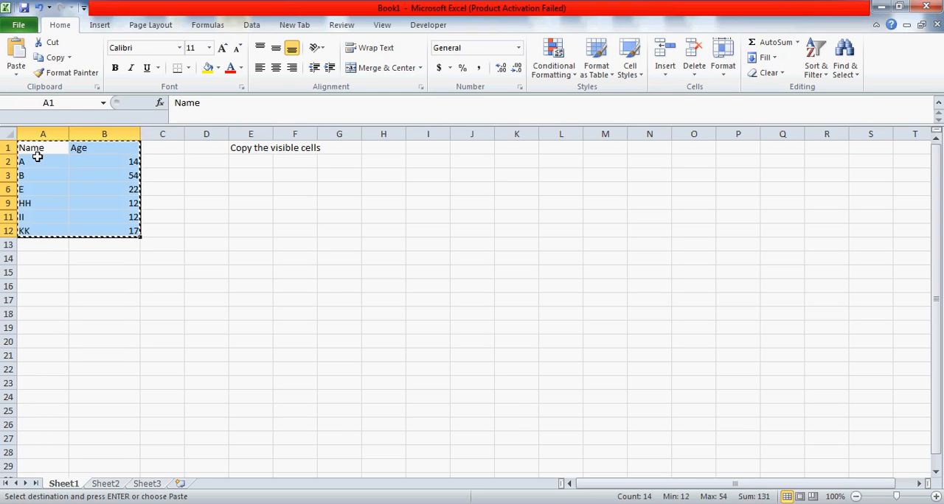
{"action": "left_click", "coordinate": [104, 484]}
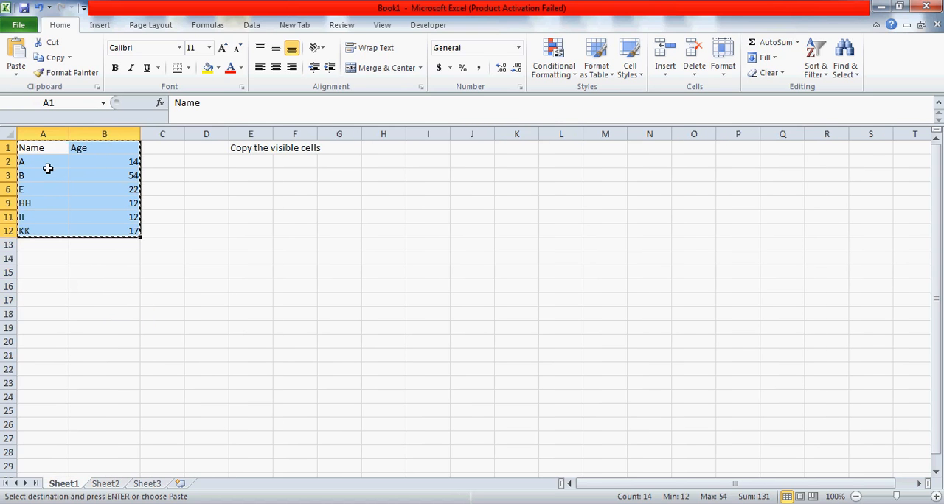
{"action": "mouse_move", "coordinate": [37, 181]}
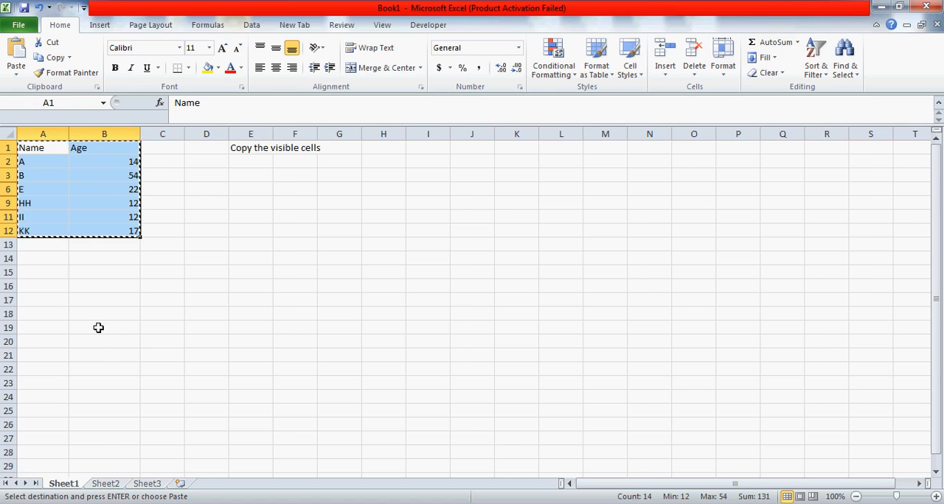
{"action": "left_click", "coordinate": [105, 483]}
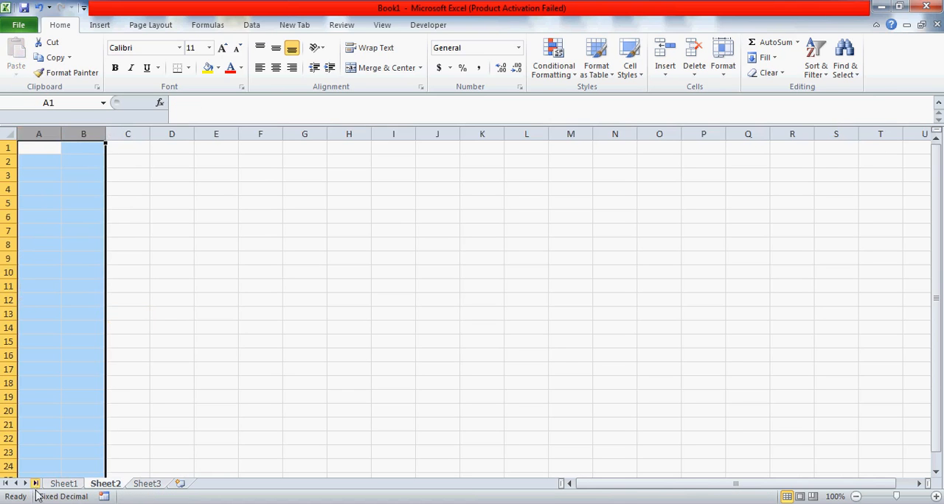
On Sheet1, select A1:B12 and add notes 'go to' in I1 and 'ctrl+G' in K1
{"action": "left_click", "coordinate": [64, 484]}
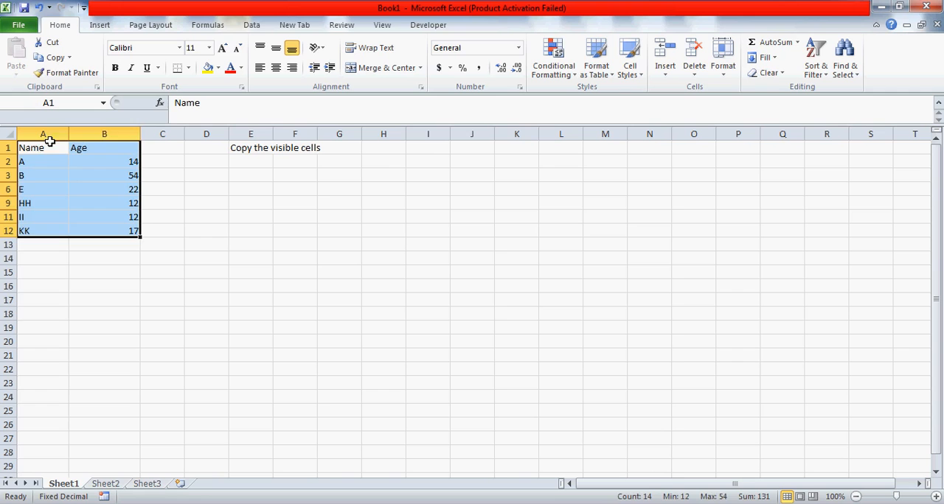
{"action": "left_click", "coordinate": [42, 148]}
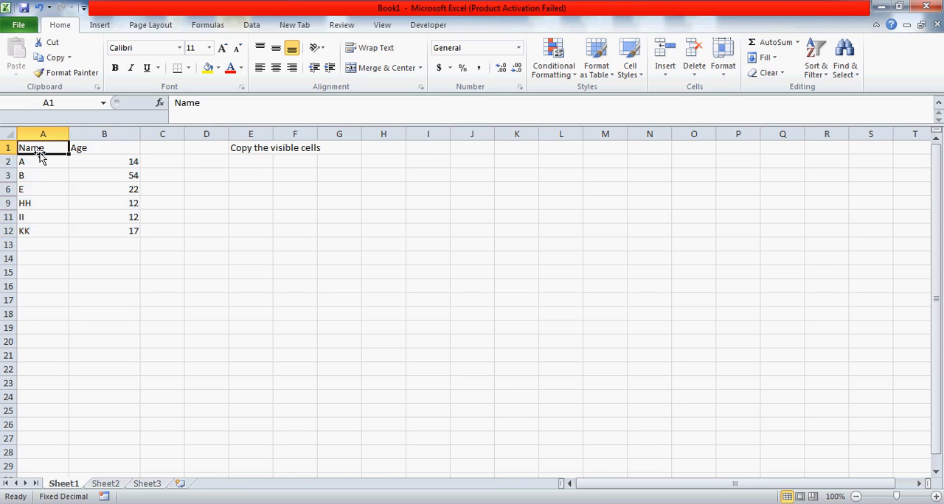
{"action": "left_click_drag", "start_coordinate": [43, 147], "coordinate": [104, 231]}
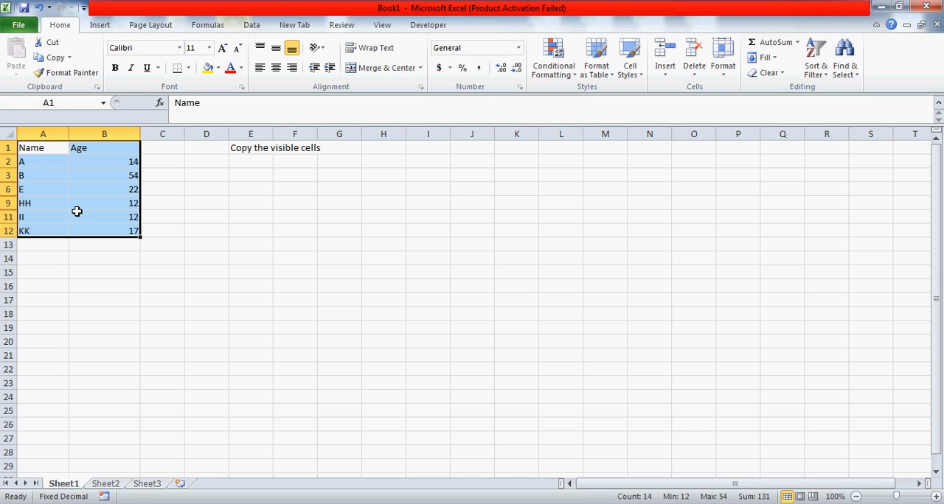
{"action": "mouse_move", "coordinate": [259, 210]}
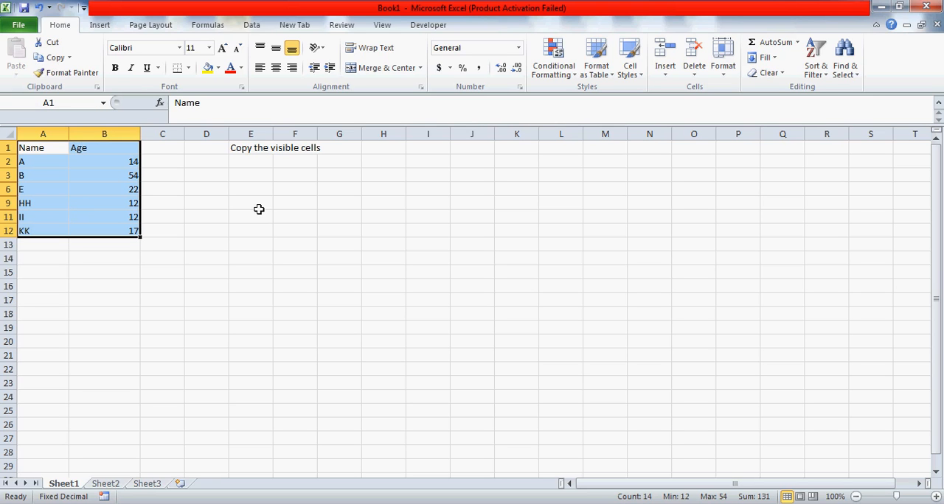
{"action": "type", "text": "go to"}
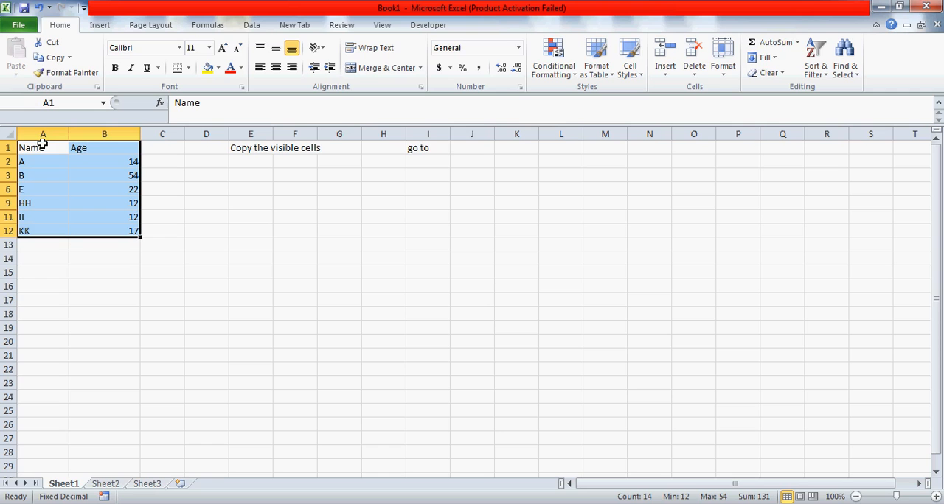
{"action": "left_click", "coordinate": [516, 147]}
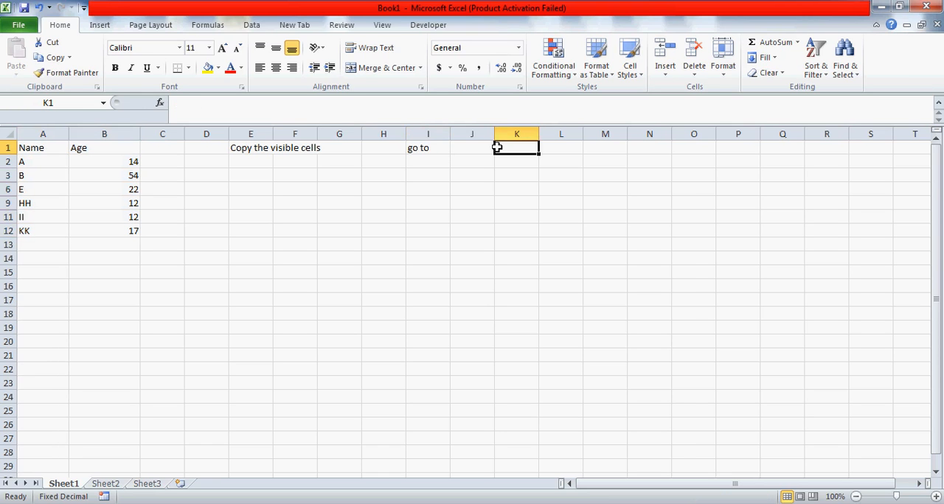
{"action": "type", "text": "ctrl+G"}
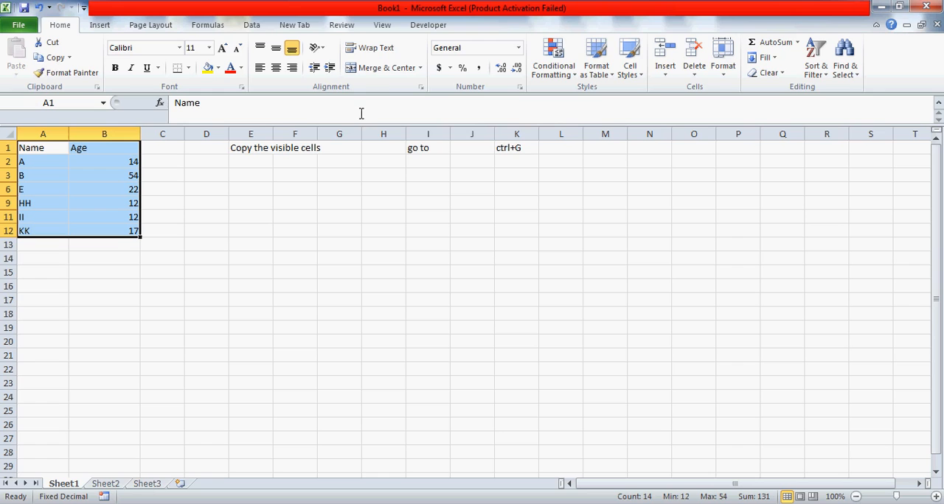
{"action": "mouse_move", "coordinate": [873, 98]}
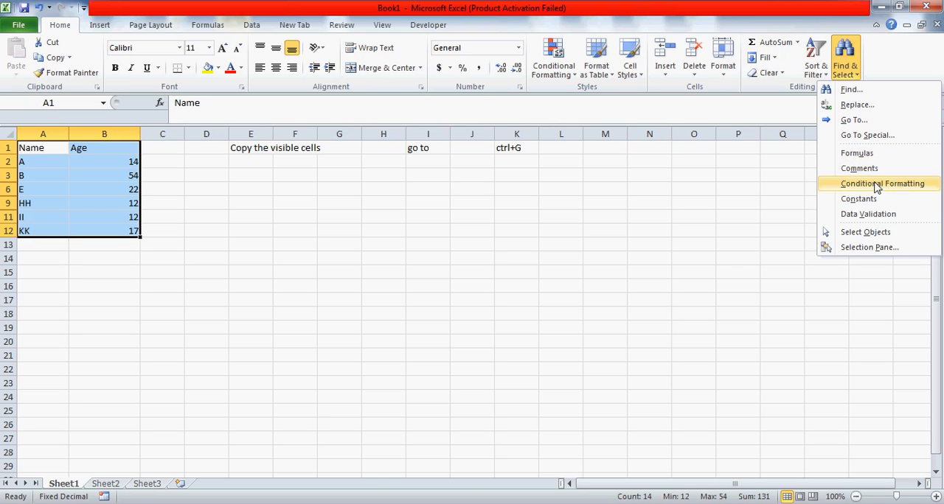
{"action": "mouse_move", "coordinate": [867, 135]}
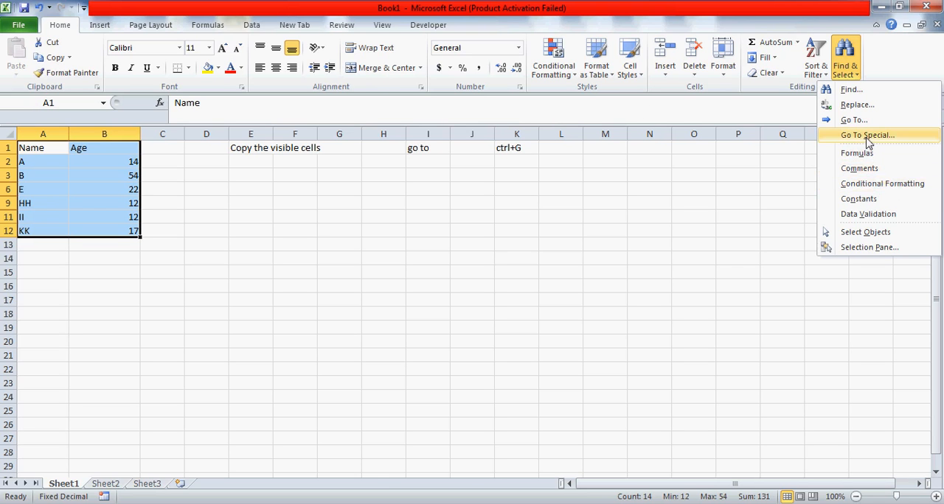
Use Go To Special with 'Visible cells only' to select just the visible table cells
{"action": "left_click", "coordinate": [867, 134]}
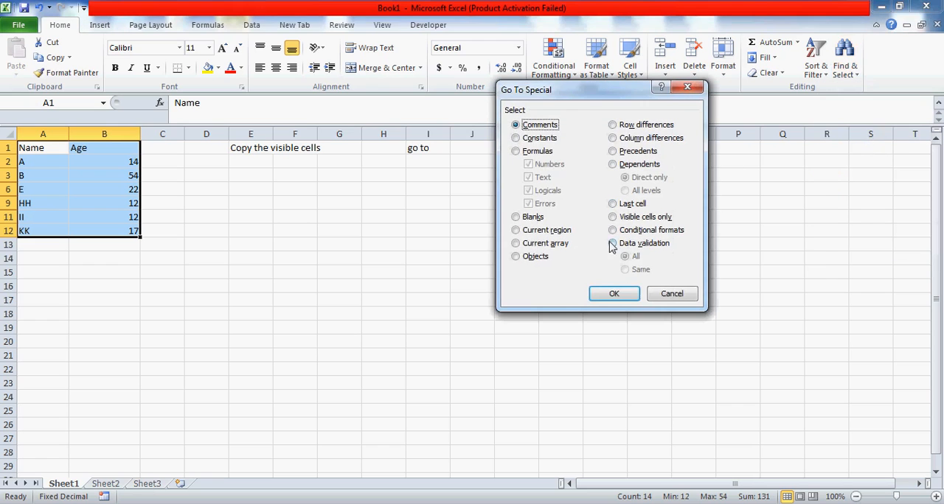
{"action": "left_click", "coordinate": [612, 217]}
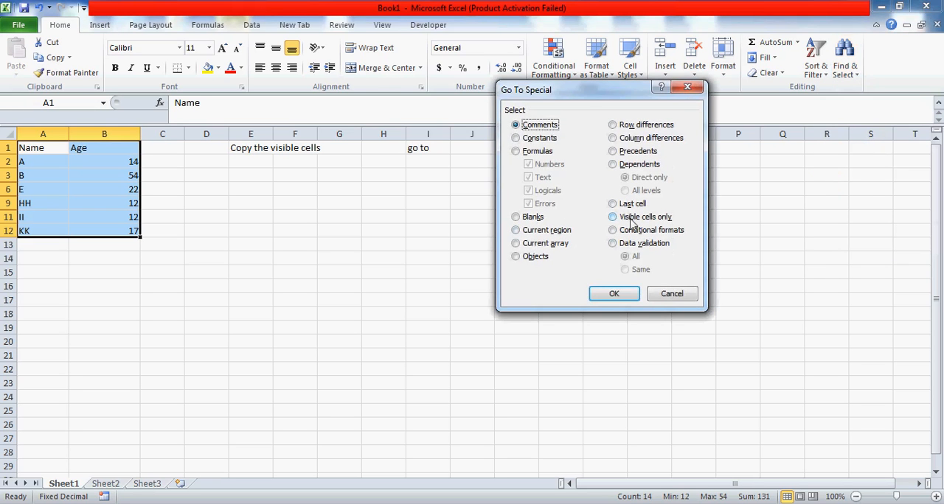
{"action": "left_click", "coordinate": [612, 217]}
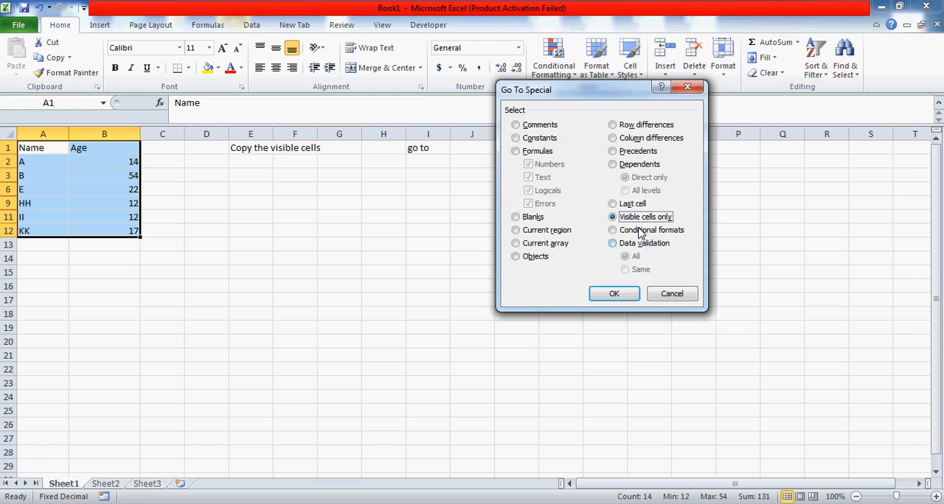
{"action": "left_click", "coordinate": [613, 294]}
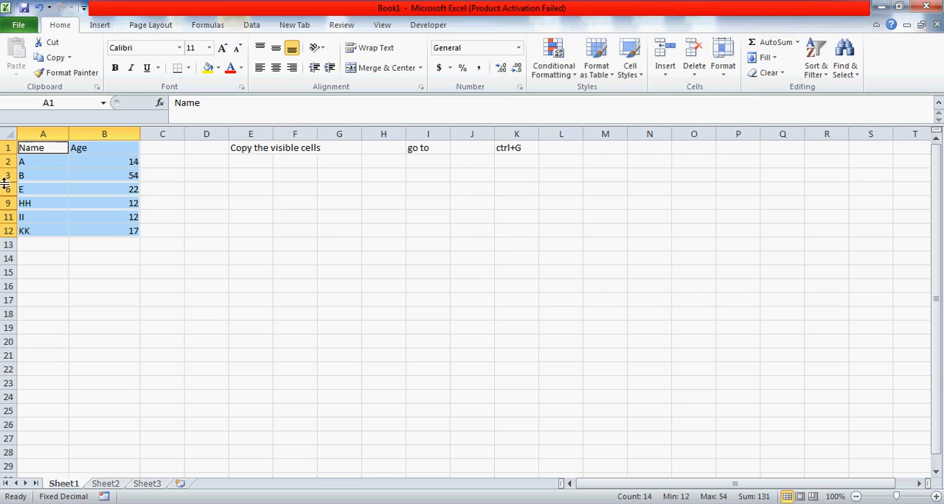
{"action": "mouse_move", "coordinate": [129, 178]}
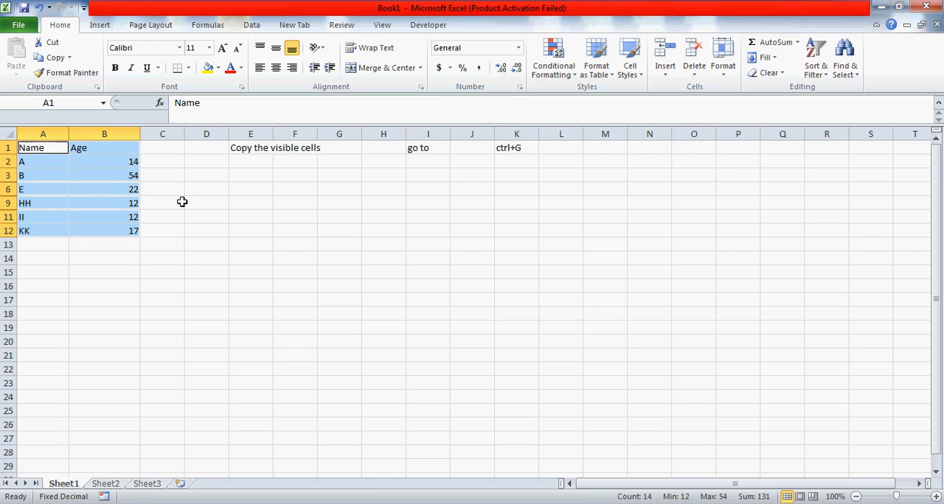
{"action": "mouse_move", "coordinate": [145, 272]}
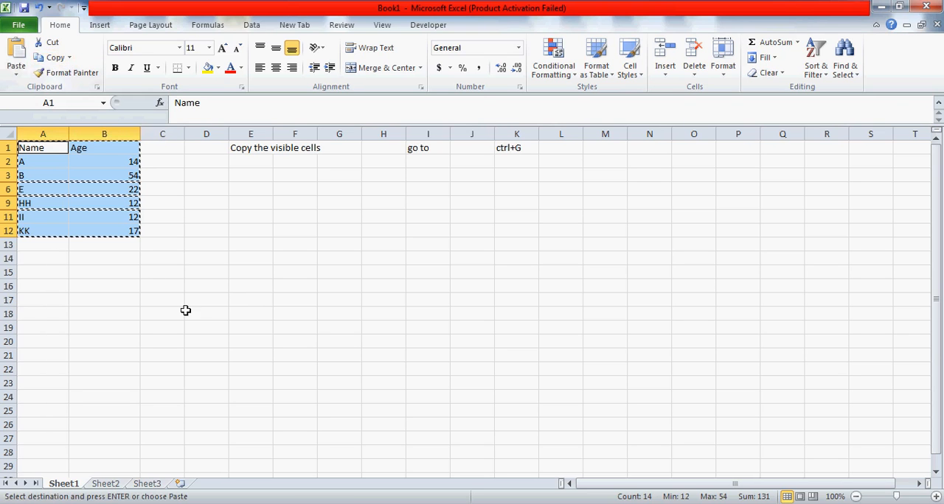
Paste the six visible rows at A1 on Sheet2 and at A17 on Sheet1
{"action": "left_click", "coordinate": [43, 300]}
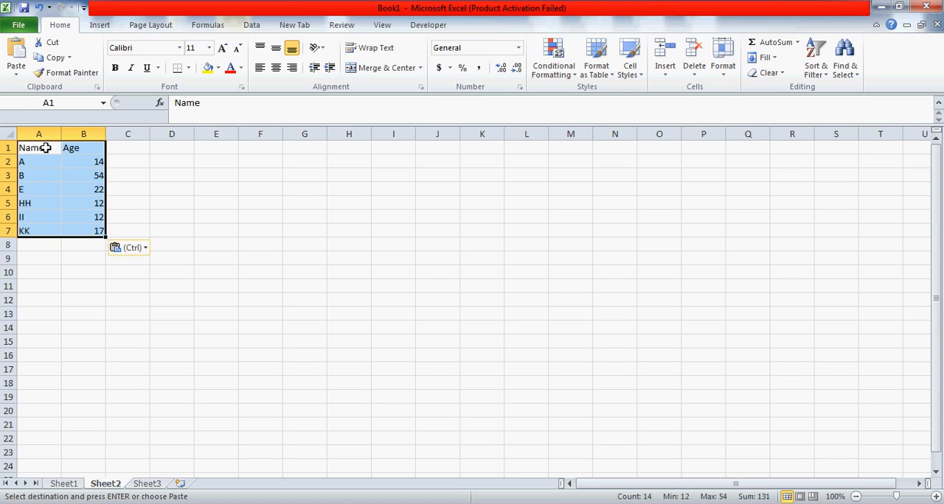
{"action": "mouse_move", "coordinate": [73, 285]}
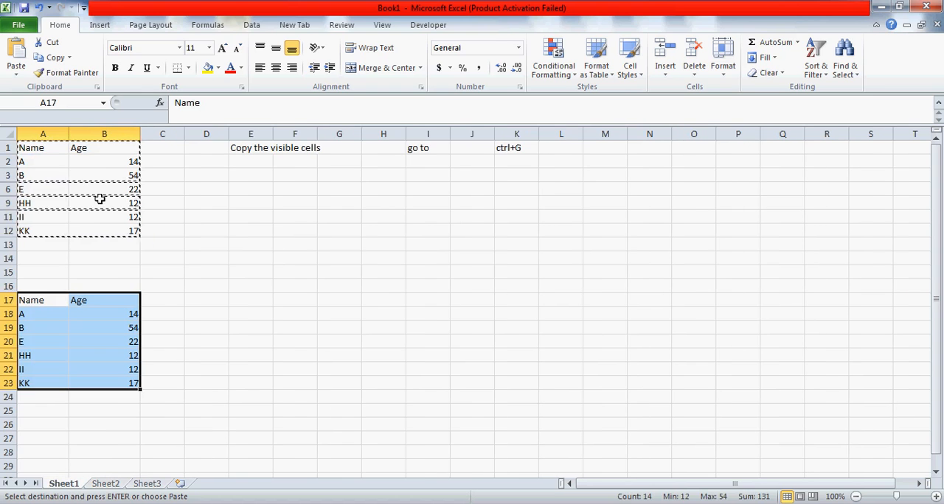
{"action": "left_click", "coordinate": [43, 162]}
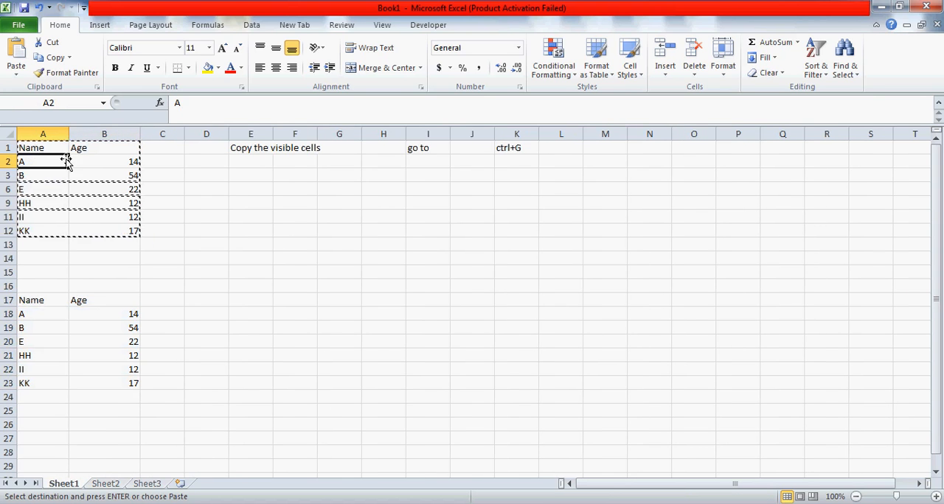
{"action": "left_click", "coordinate": [43, 147]}
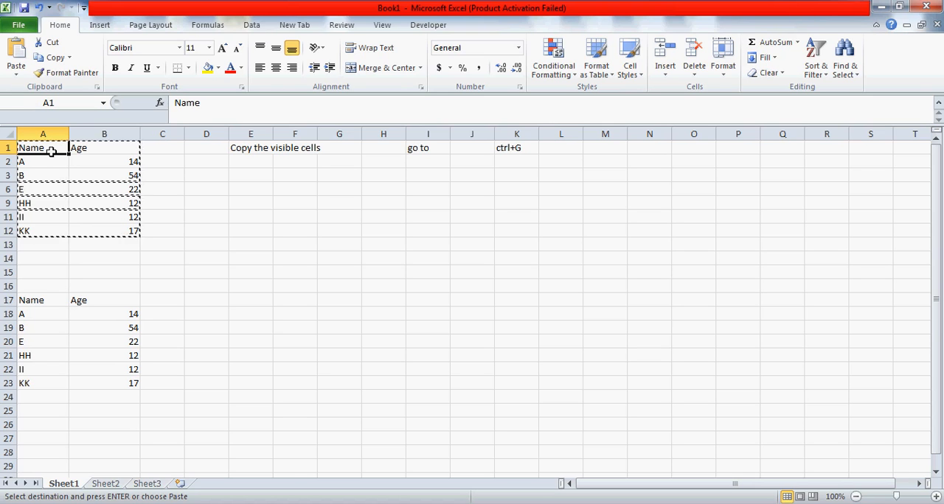
{"action": "left_click", "coordinate": [383, 189]}
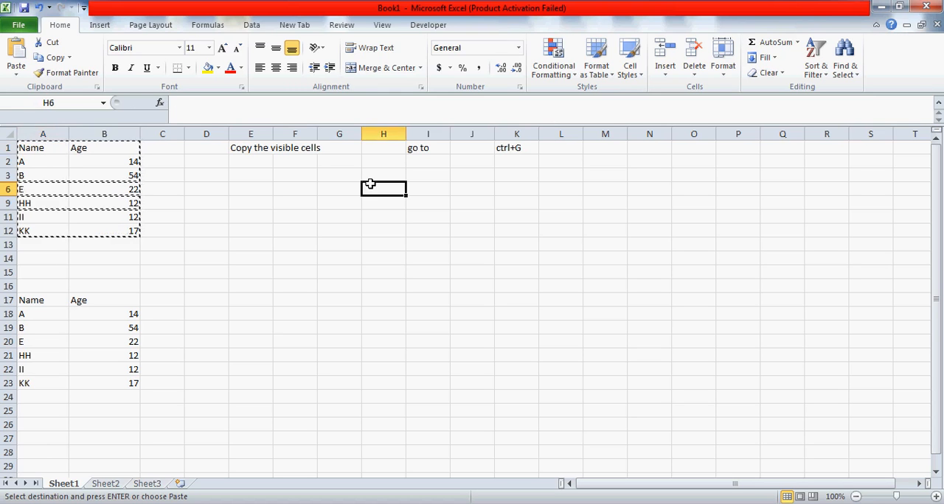
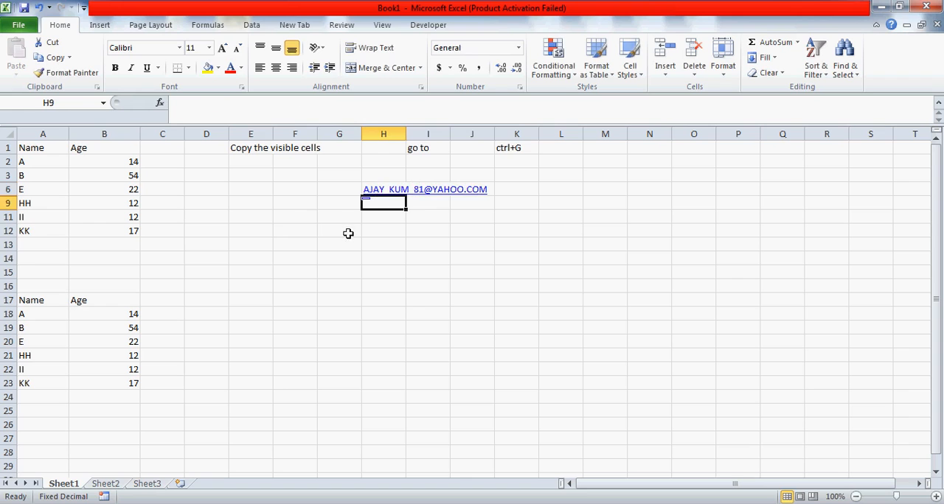
{"action": "left_click", "coordinate": [294, 231]}
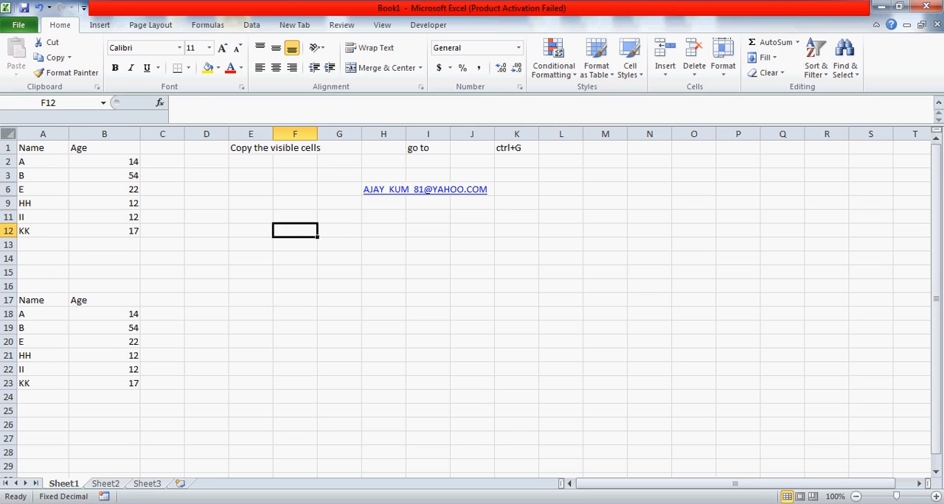
{"action": "left_click", "coordinate": [43, 148]}
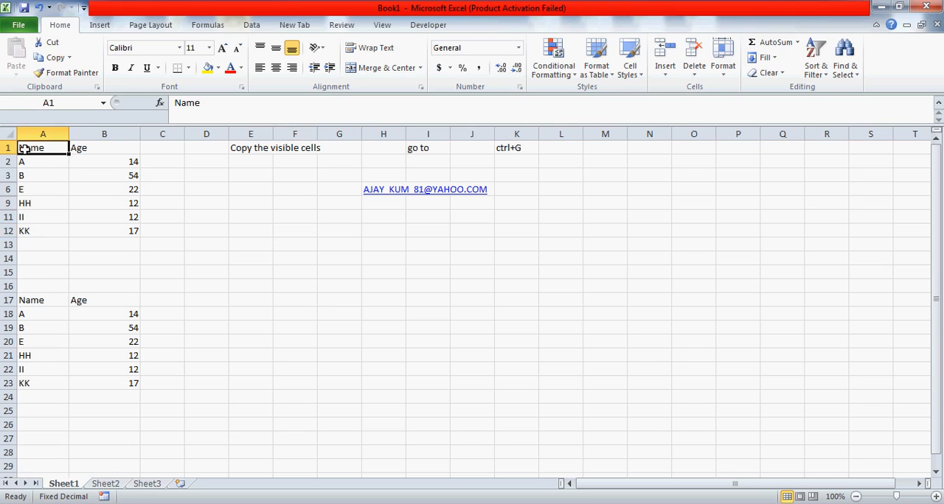